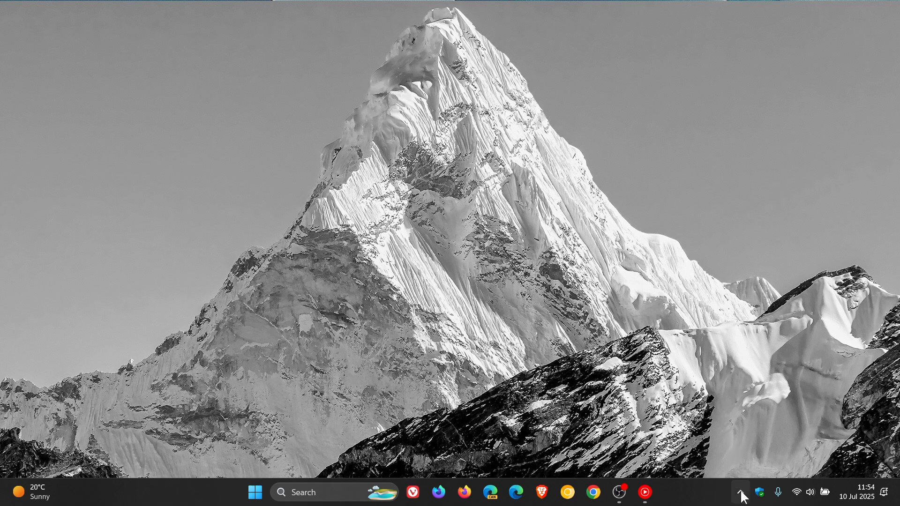
- Open the OneDrive tray flyout to see sync status and recently uploaded files
left_click(744, 495)
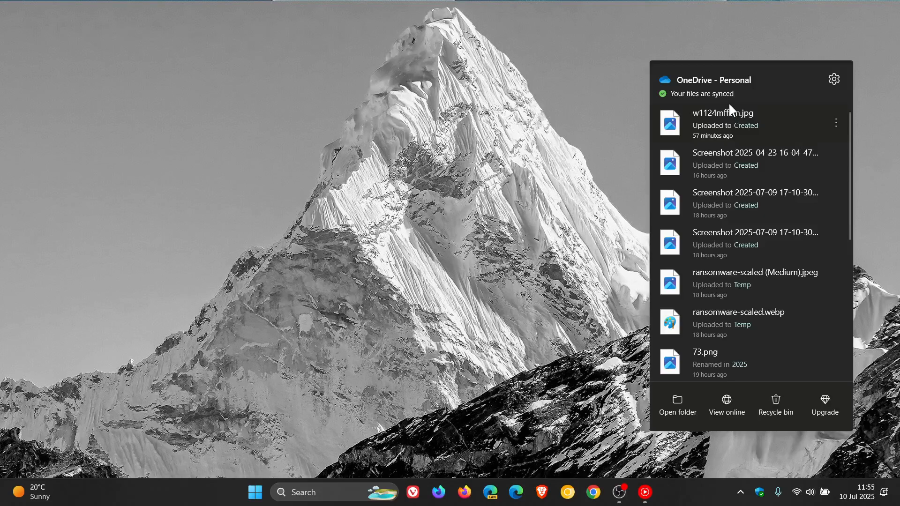
mouse_move(728, 237)
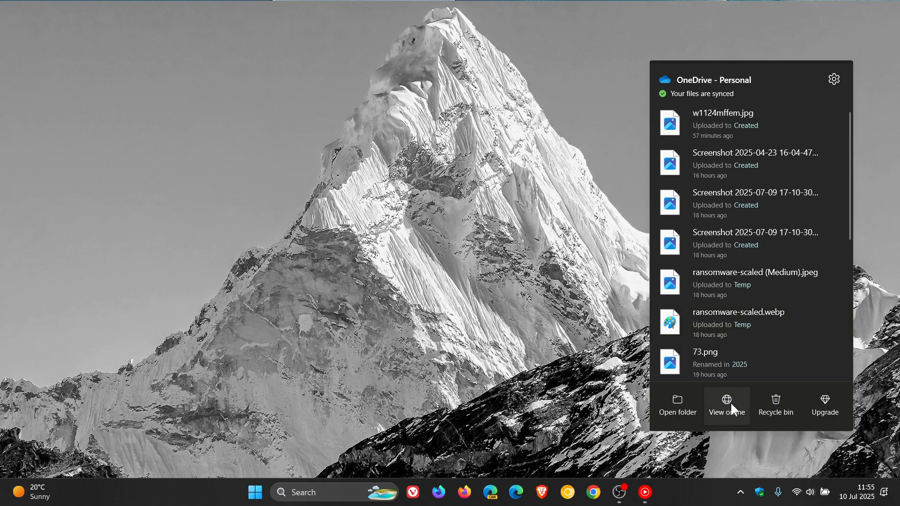
- View OneDrive online, opening the web Home page of recent documents
left_click(726, 403)
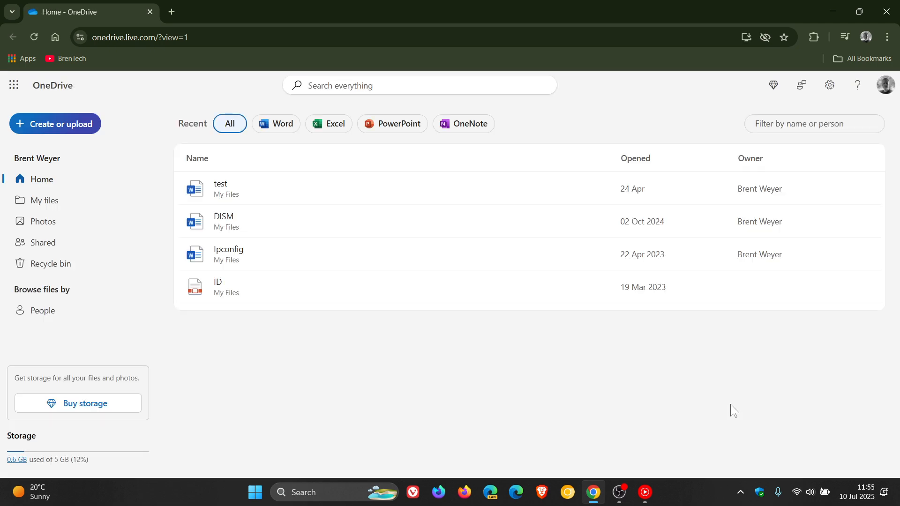
left_click(77, 403)
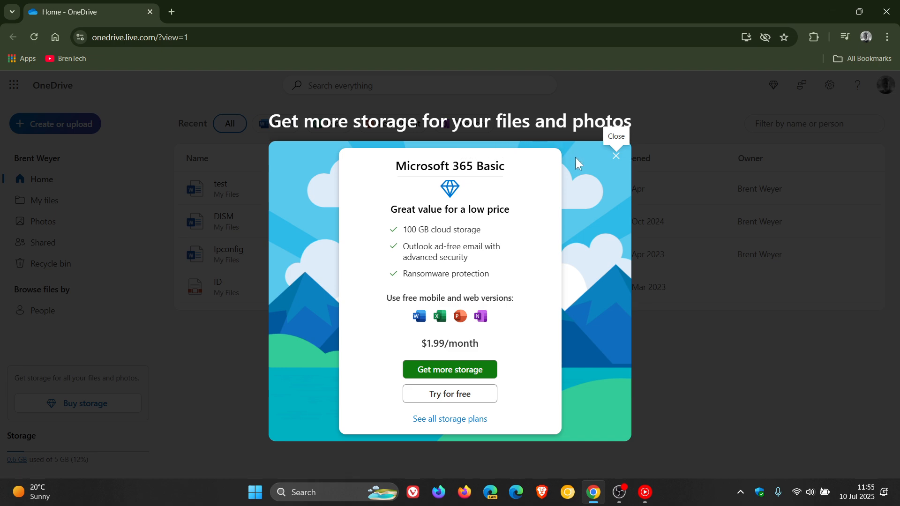
mouse_move(500, 211)
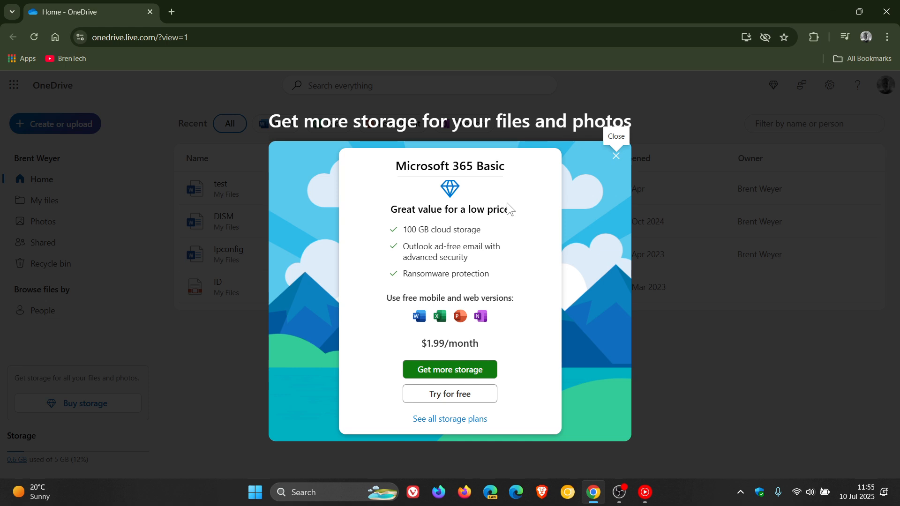
mouse_move(618, 124)
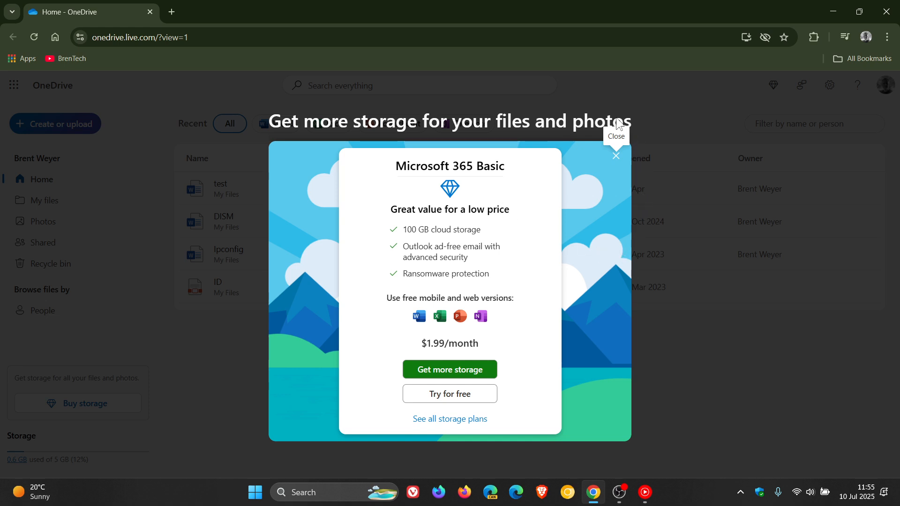
mouse_move(615, 163)
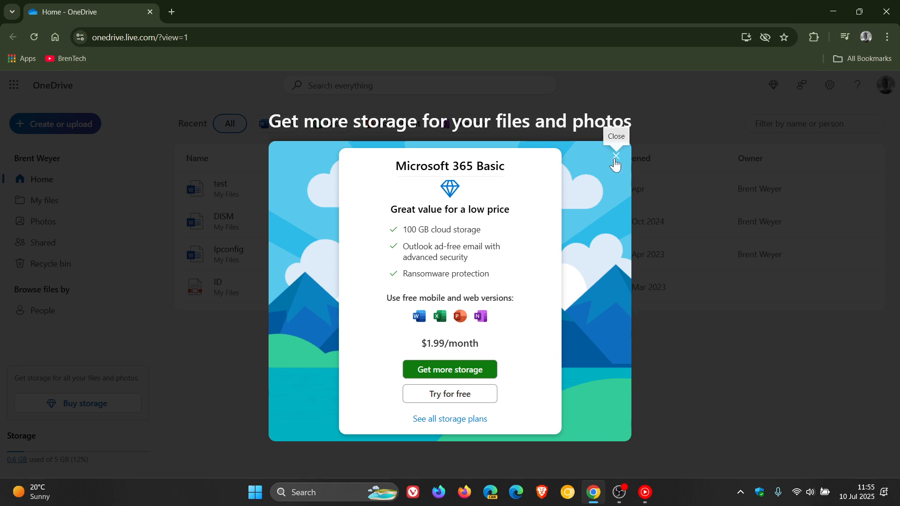
mouse_move(614, 159)
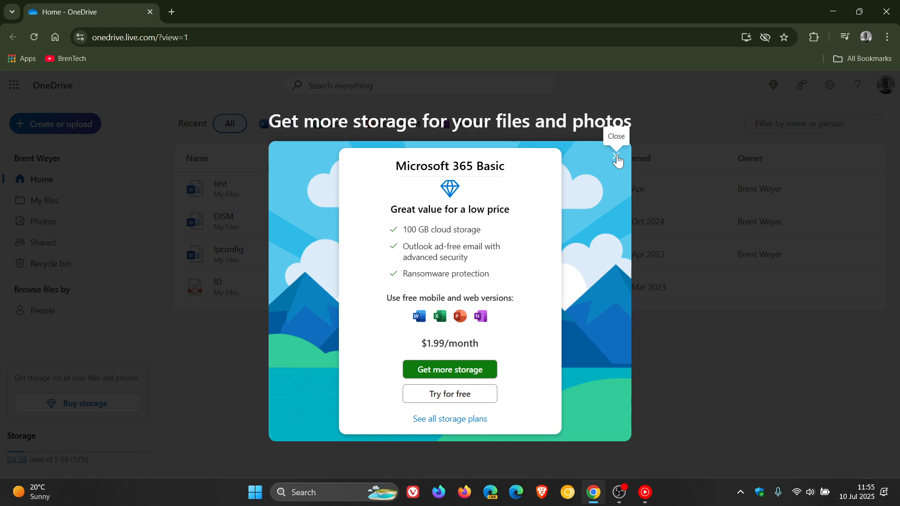
- Close the Microsoft 365 Basic storage offer and browse My files
left_click(617, 159)
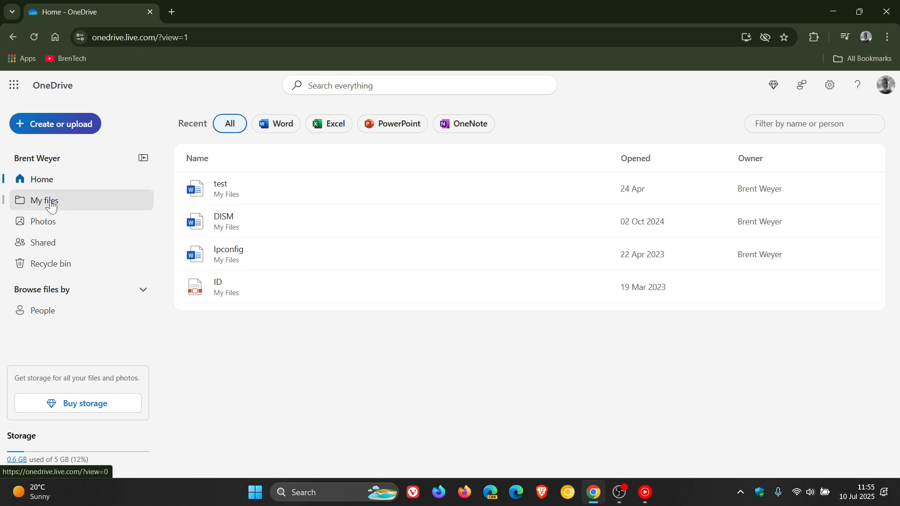
left_click(43, 200)
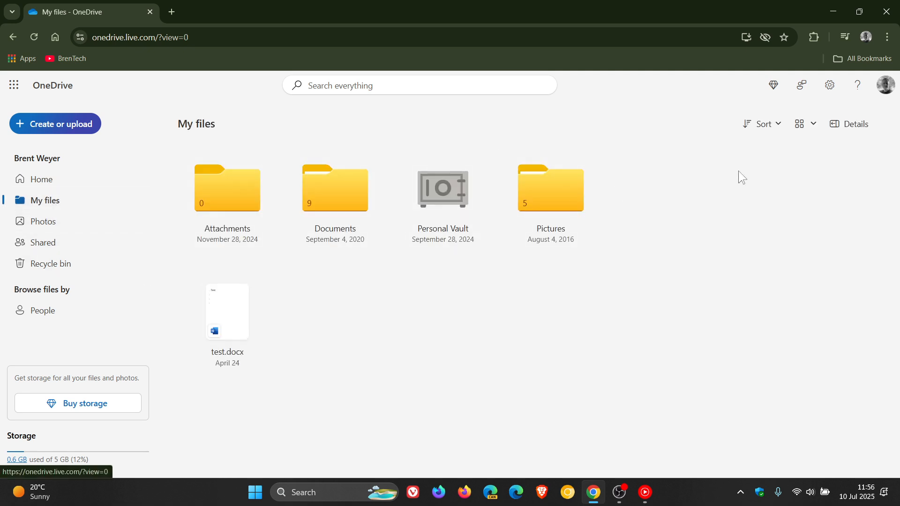
mouse_move(680, 142)
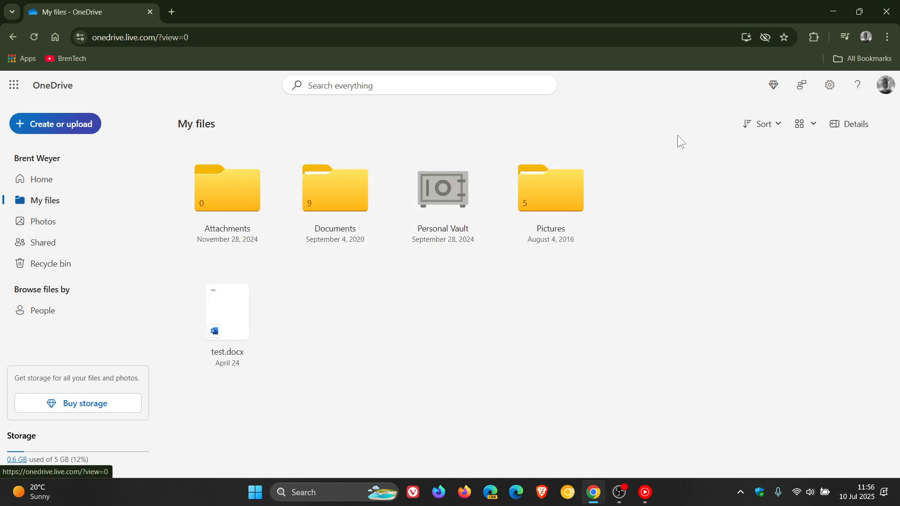
mouse_move(795, 335)
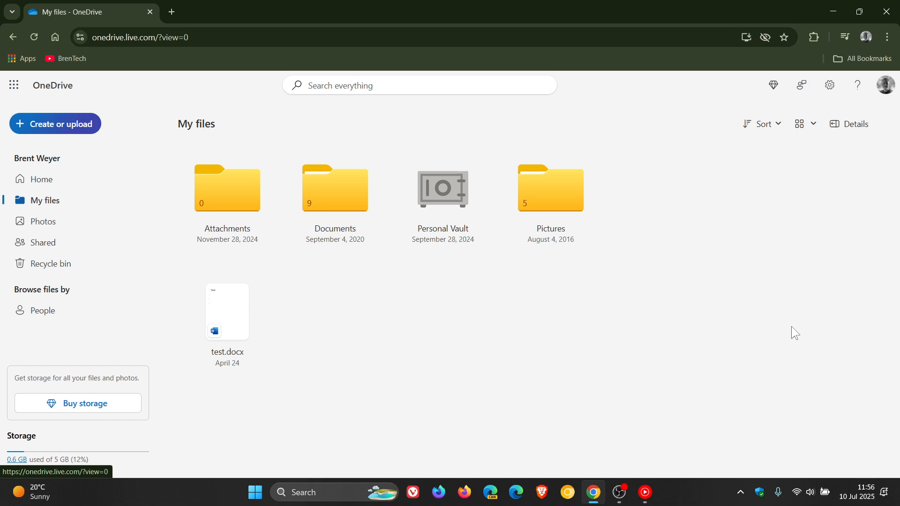
mouse_move(751, 320)
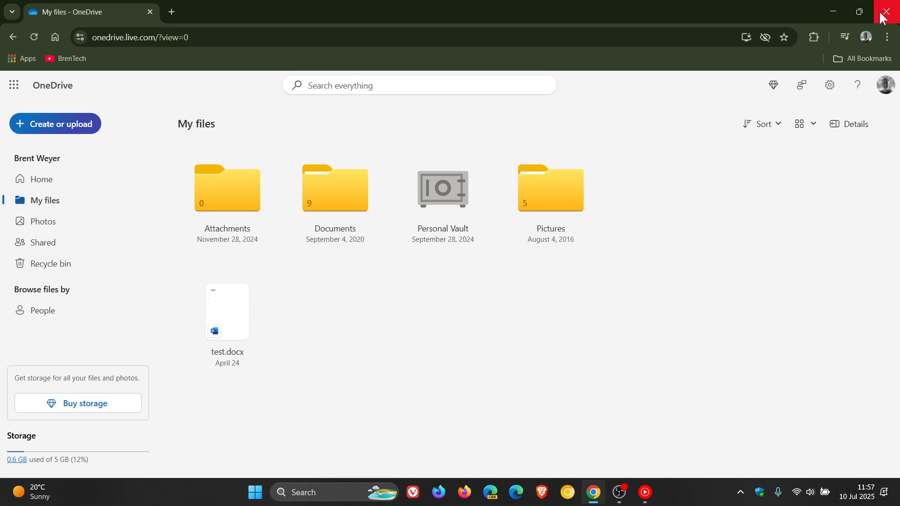
- Close the browser and dismiss the reappearing storage upgrade pop-up
left_click(888, 11)
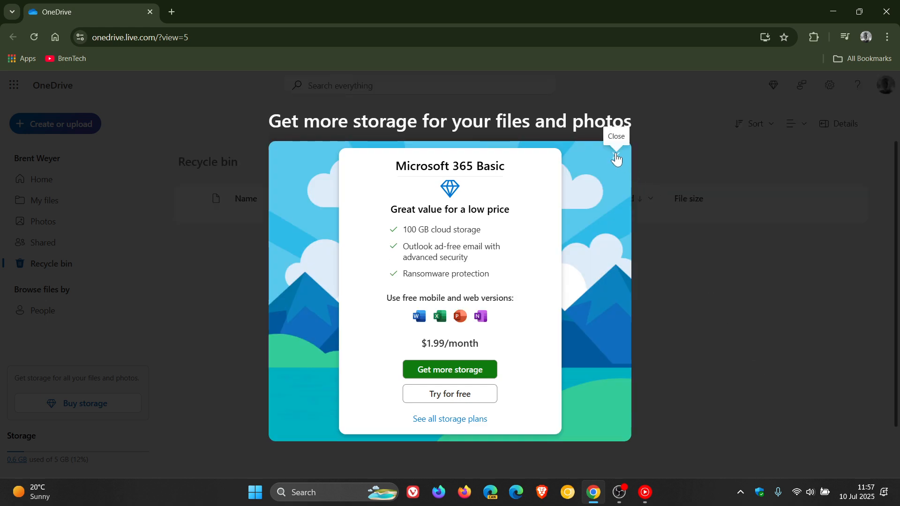
left_click(615, 155)
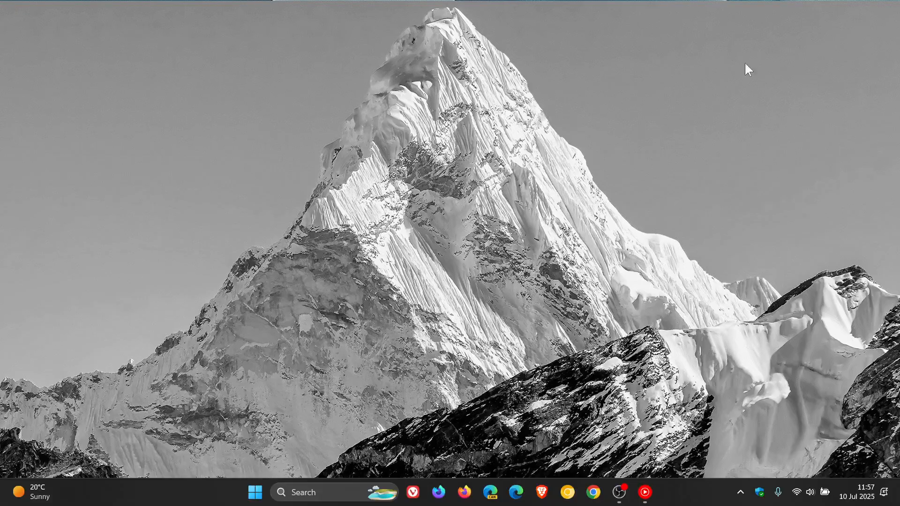
mouse_move(555, 192)
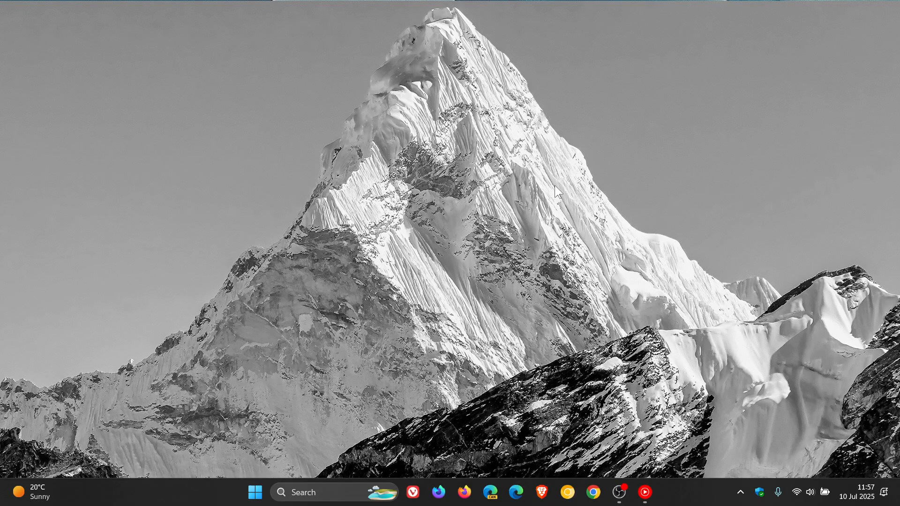